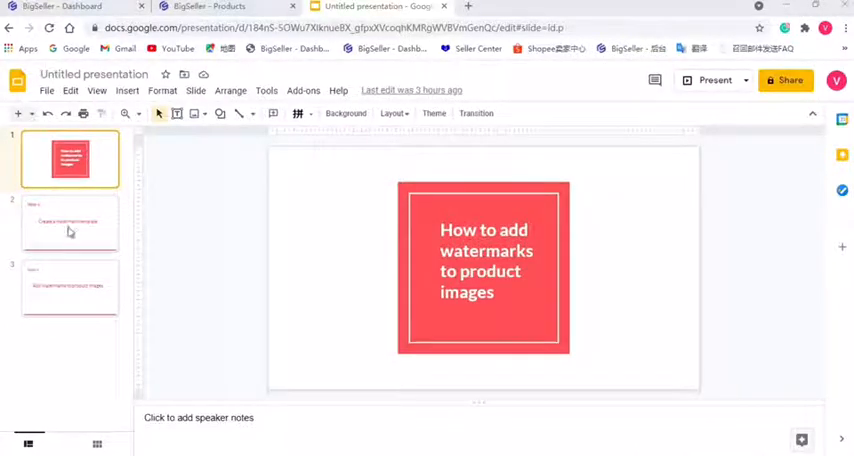
Page through the Step 1 and Step 2 slides of the watermark deck.
{"action": "left_click", "coordinate": [70, 222]}
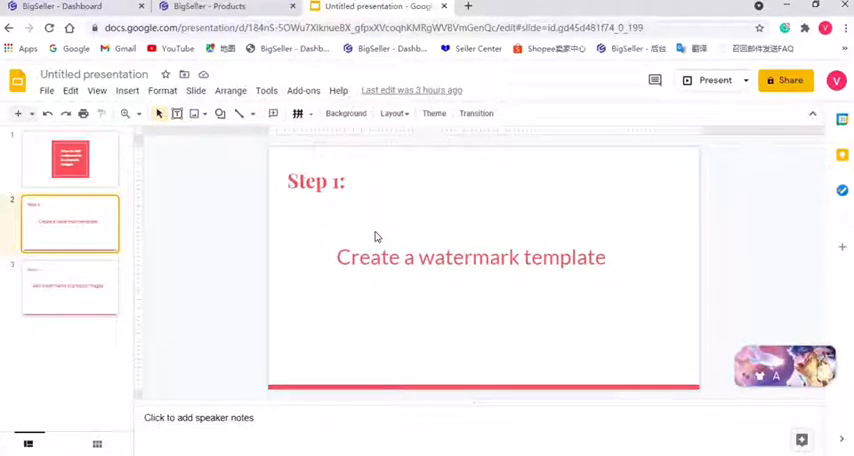
{"action": "left_click", "coordinate": [70, 287]}
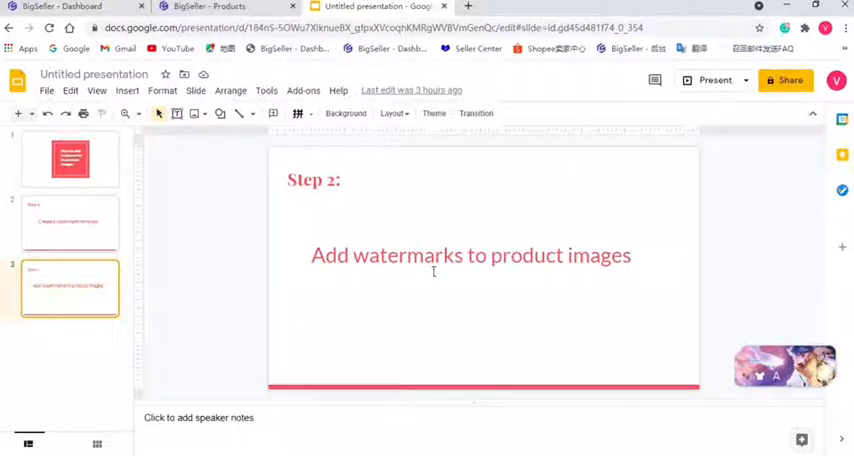
From the BigSeller dashboard, open Products > Watermark Template and add a new template.
{"action": "left_click", "coordinate": [75, 8]}
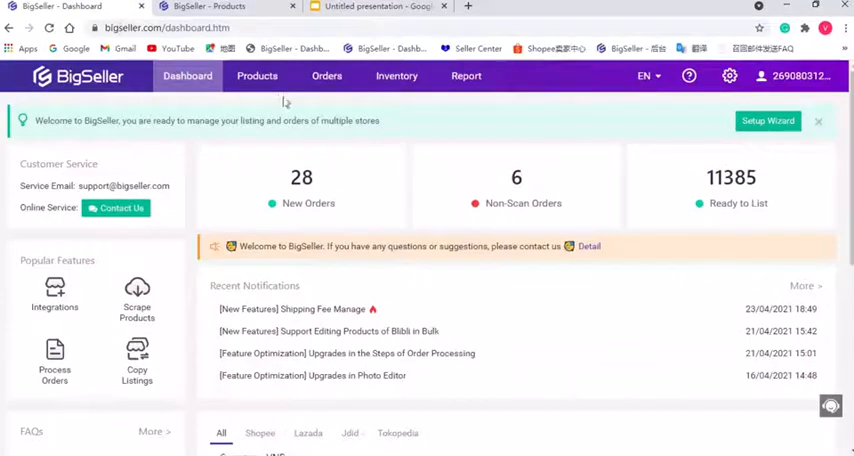
{"action": "left_click", "coordinate": [257, 75]}
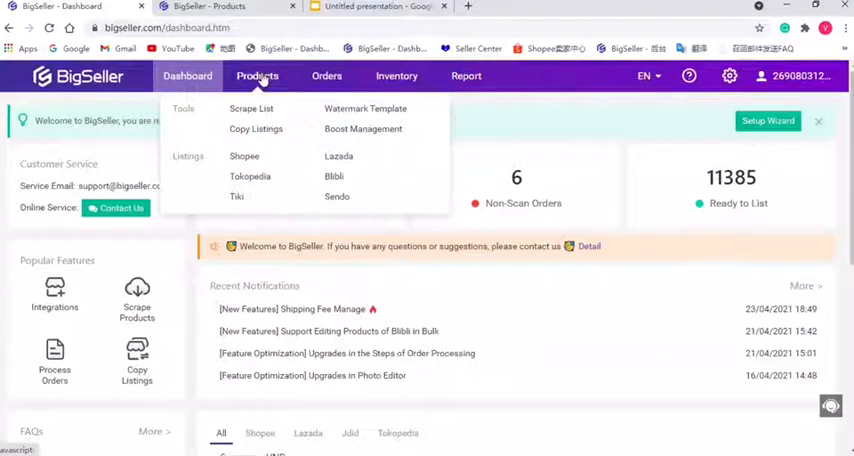
{"action": "left_click", "coordinate": [365, 108]}
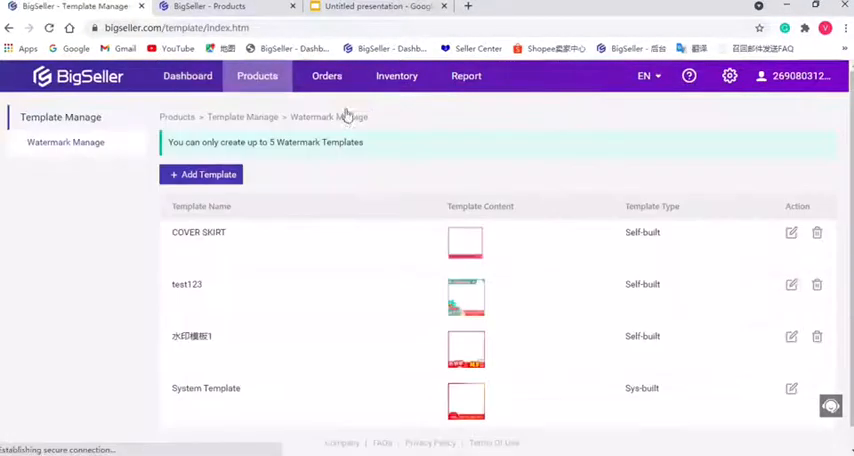
{"action": "left_click", "coordinate": [201, 174]}
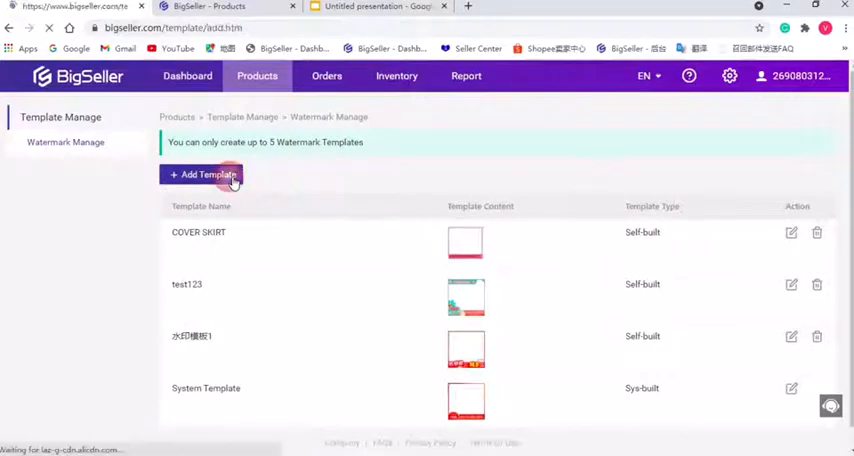
Name the new watermark template TEST1234 using the suggested name.
{"action": "left_click", "coordinate": [202, 174]}
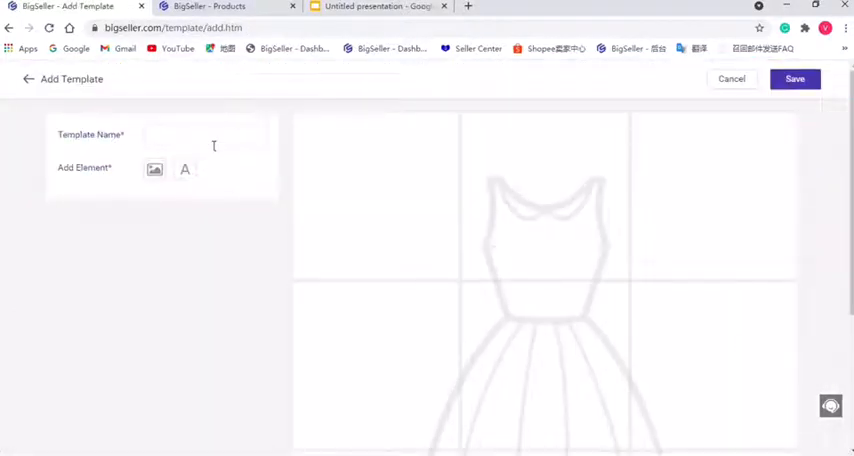
{"action": "left_click", "coordinate": [205, 134]}
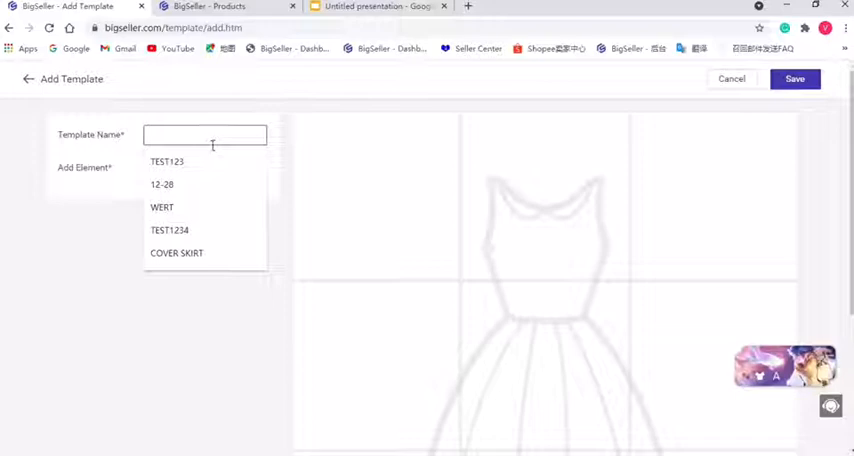
{"action": "type", "text": "TE"}
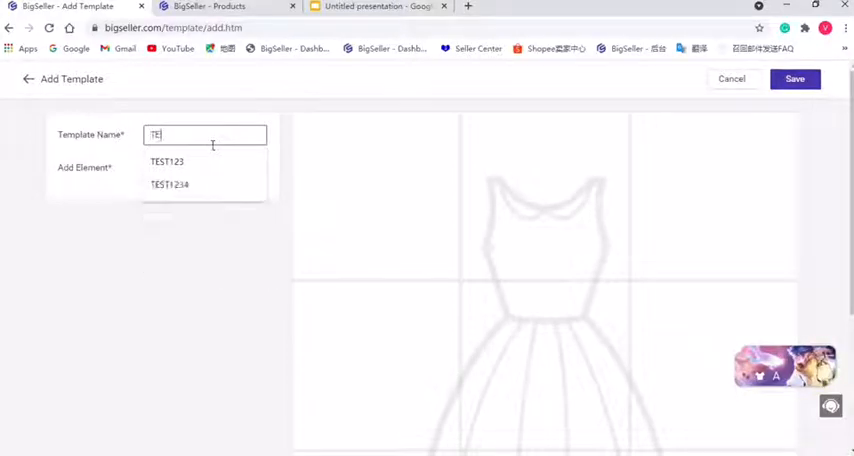
{"action": "type", "text": "ST"}
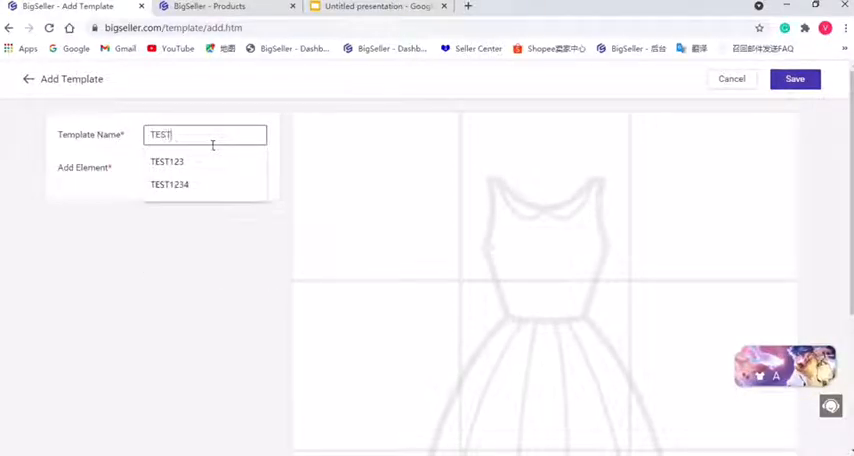
{"action": "left_click", "coordinate": [169, 184]}
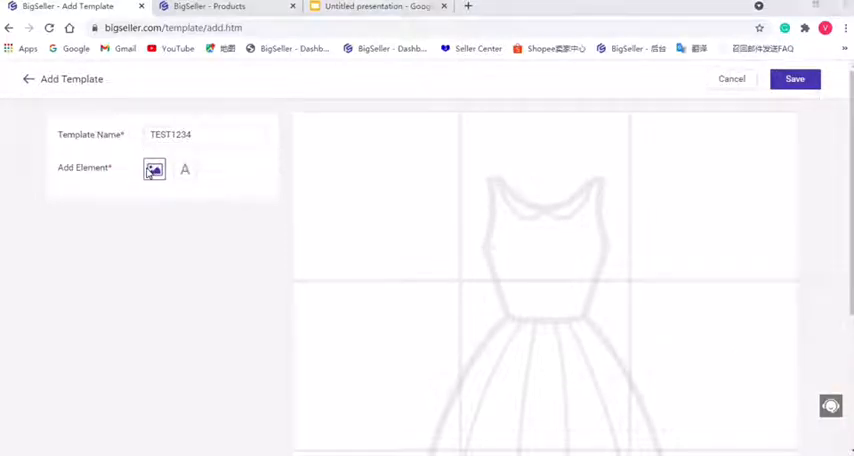
Add the watermark.png camera image to the canvas and set its transparency to 62%.
{"action": "left_click", "coordinate": [154, 168]}
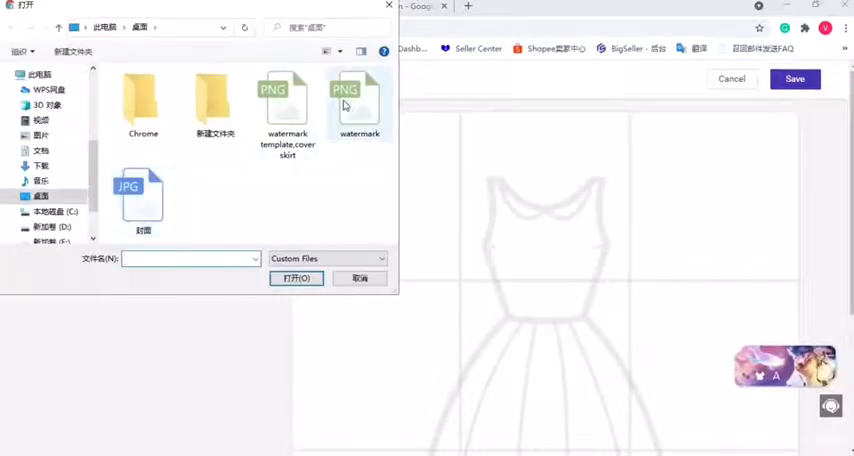
{"action": "left_click", "coordinate": [296, 278]}
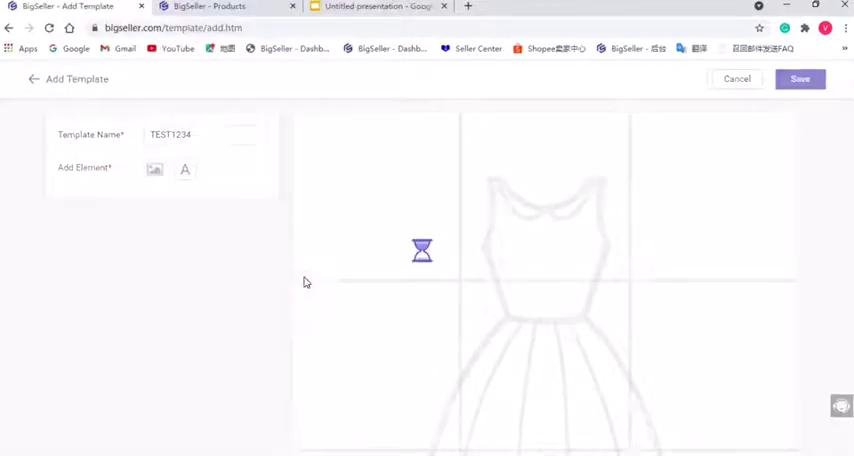
{"action": "left_click", "coordinate": [154, 168]}
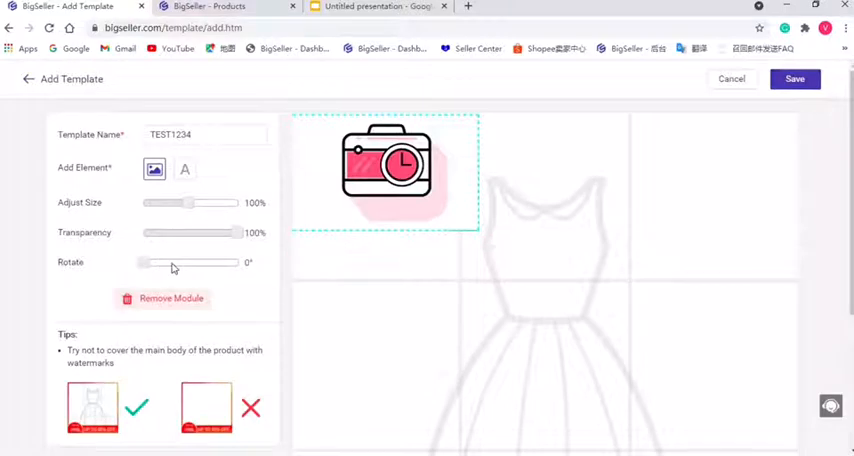
{"action": "left_click_drag", "start_coordinate": [143, 262], "coordinate": [168, 262]}
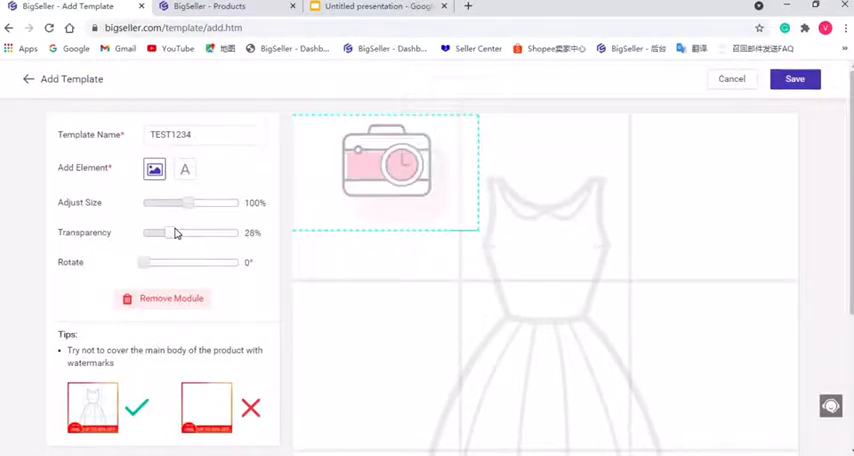
{"action": "left_click_drag", "start_coordinate": [166, 233], "coordinate": [196, 233]}
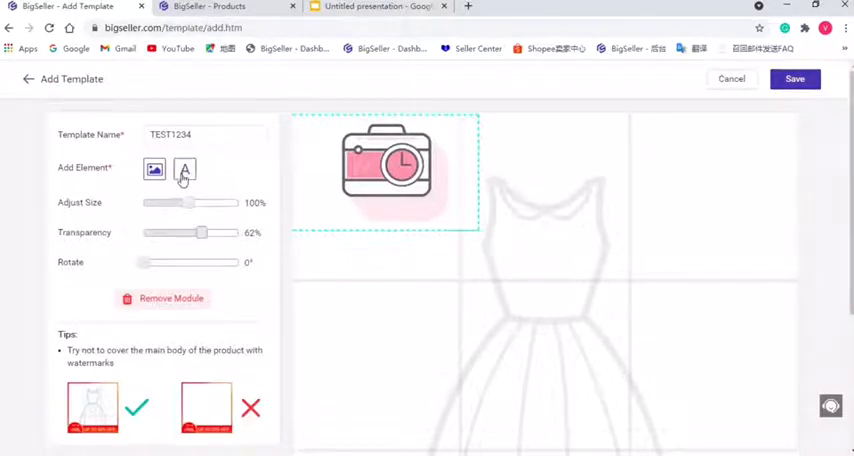
Add an Arial 14 text element reading EHHH beside the camera watermark.
{"action": "left_click", "coordinate": [185, 169]}
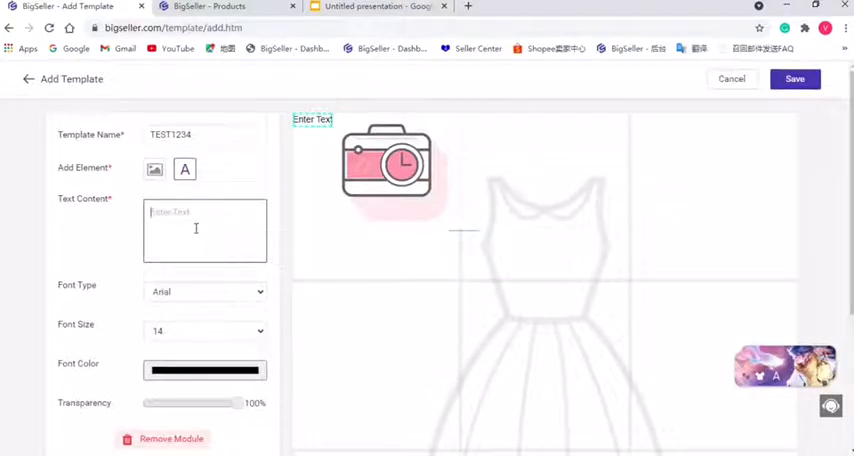
{"action": "type", "text": "Enter"}
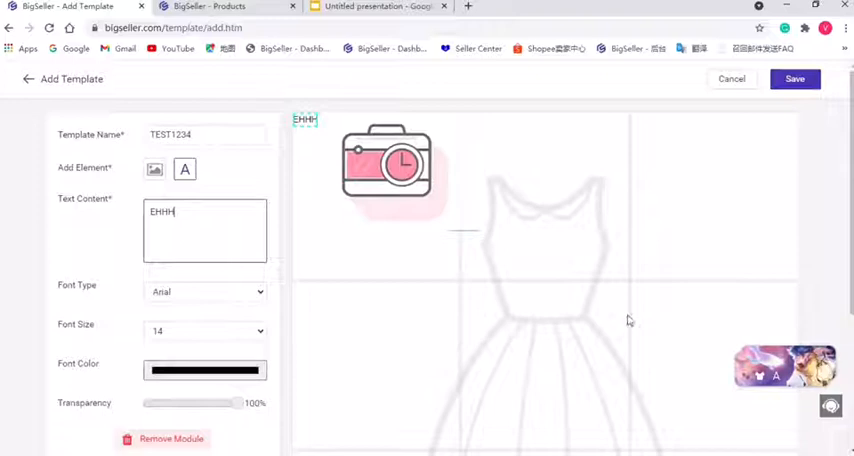
{"action": "mouse_move", "coordinate": [547, 335]}
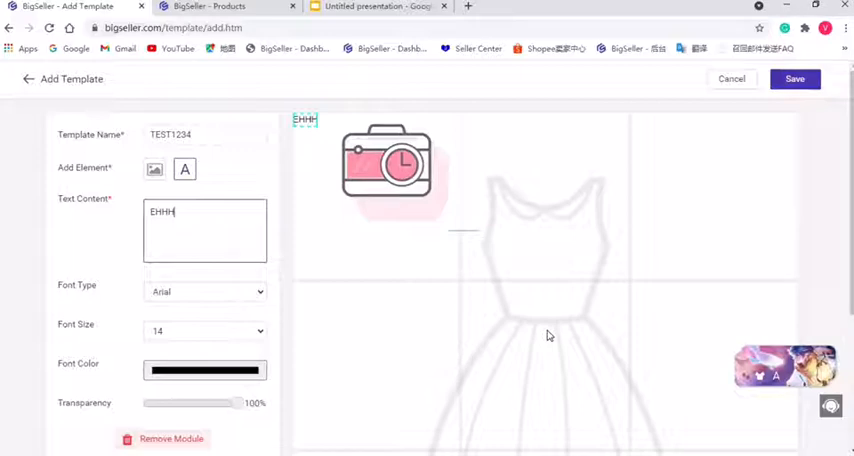
{"action": "left_click", "coordinate": [387, 165]}
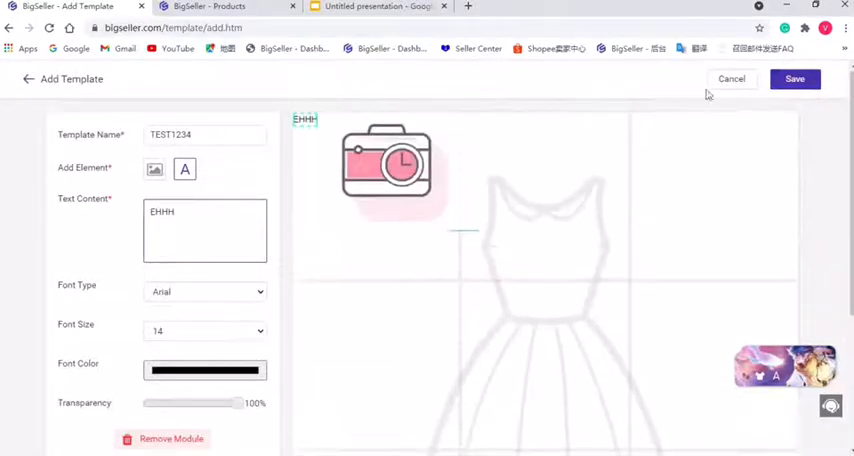
Save TEST1234 so it appears first in the template list as self-built.
{"action": "left_click", "coordinate": [795, 79]}
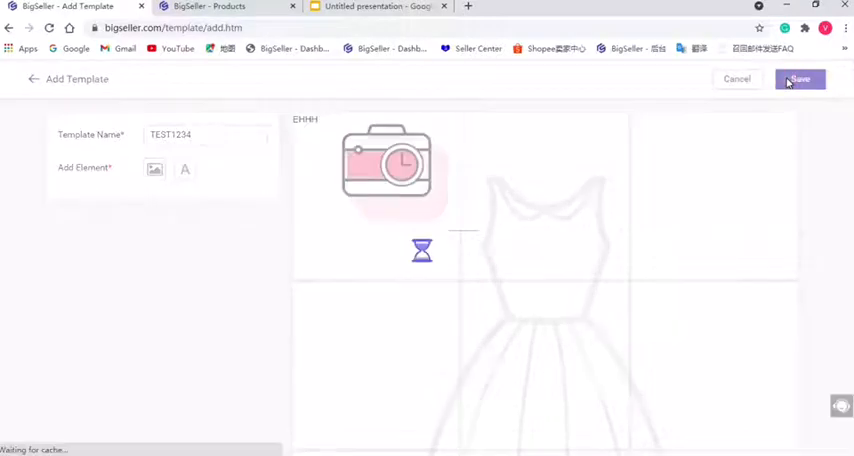
{"action": "left_click", "coordinate": [797, 79]}
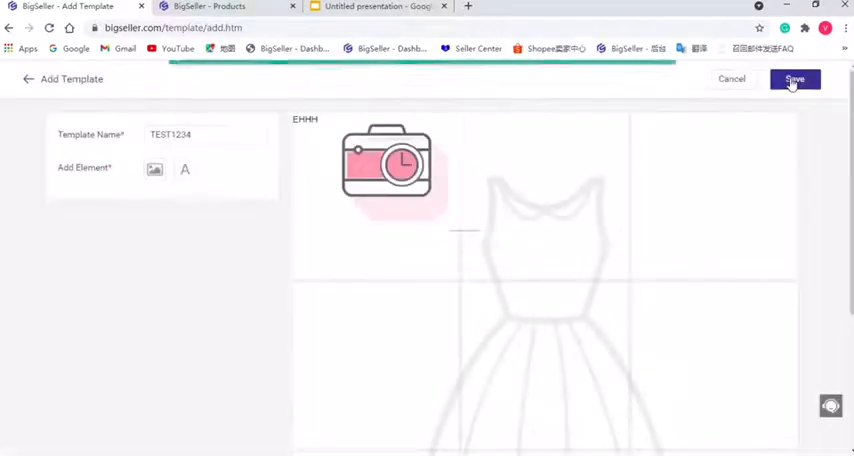
{"action": "left_click", "coordinate": [794, 79]}
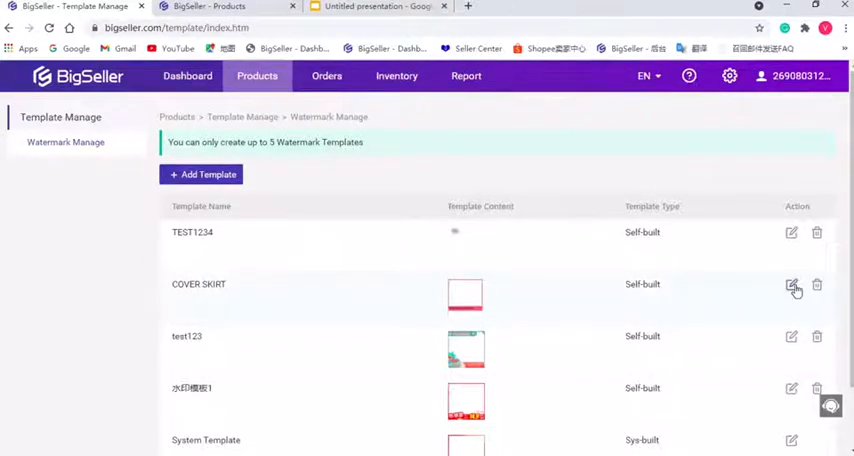
Open the COVER SKIRT watermark template for editing.
{"action": "left_click", "coordinate": [791, 285]}
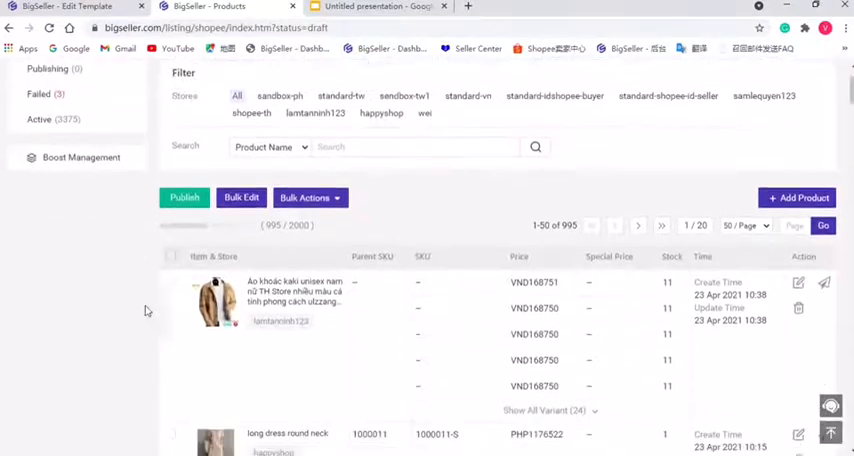
Select the khaki jacket draft, preview Add Watermark, then go back to template choices.
{"action": "left_click", "coordinate": [305, 169]}
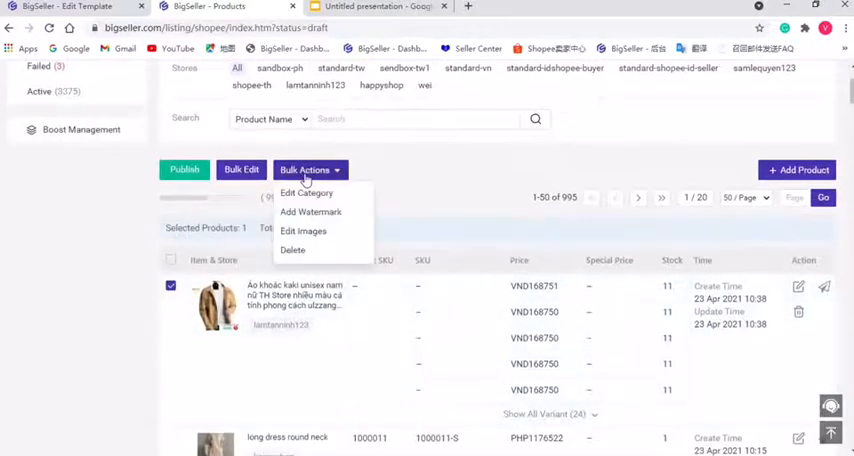
{"action": "left_click", "coordinate": [311, 212]}
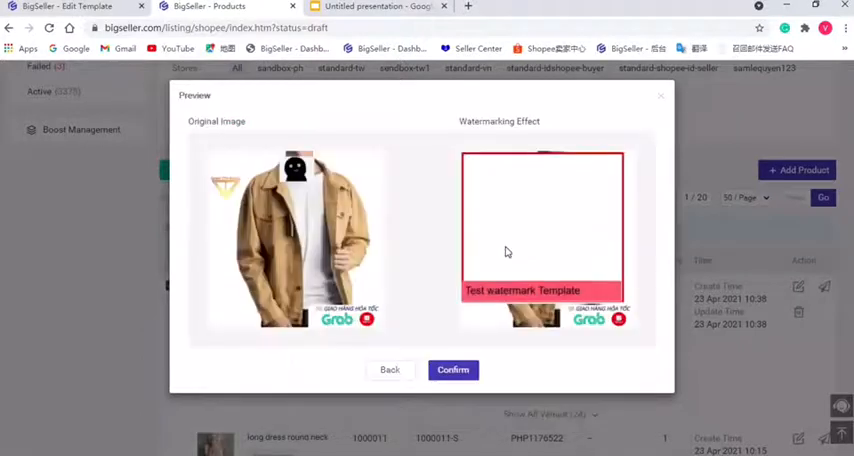
{"action": "mouse_move", "coordinate": [561, 237]}
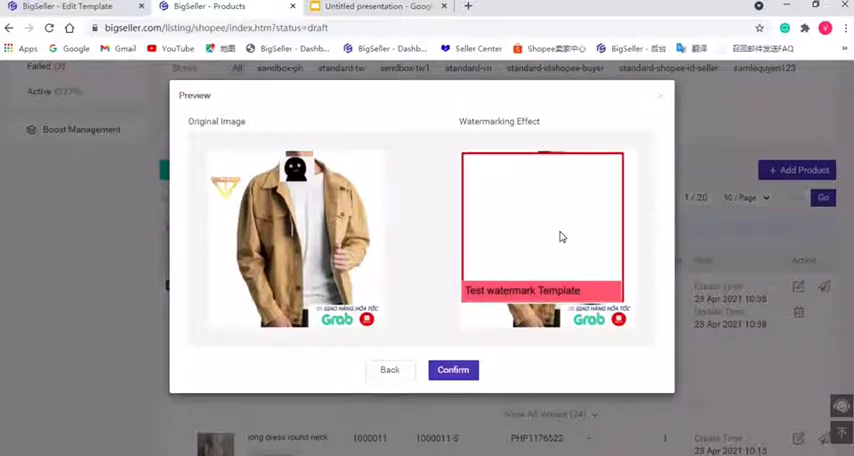
{"action": "left_click", "coordinate": [389, 369]}
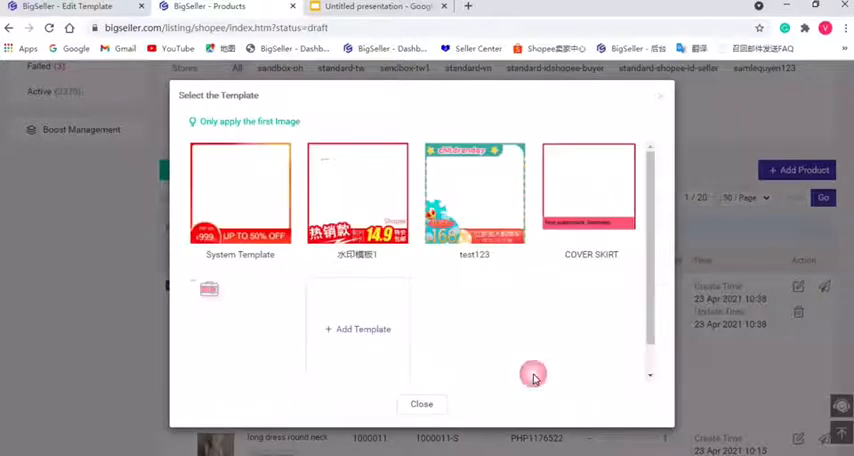
{"action": "mouse_move", "coordinate": [520, 388]}
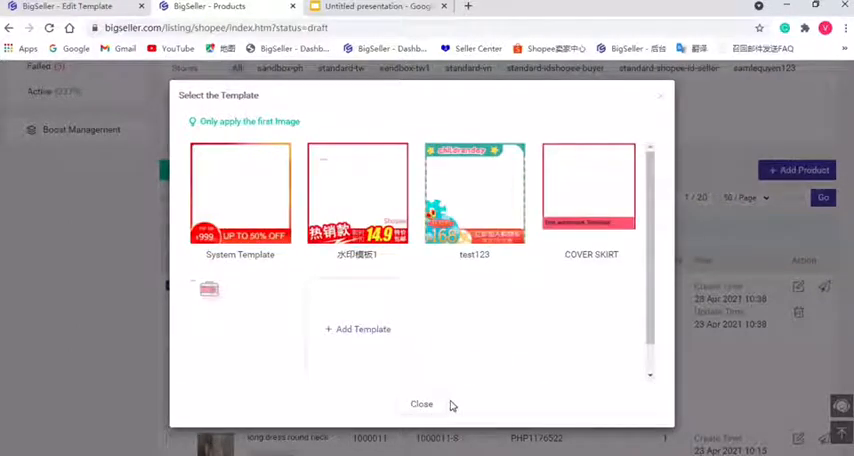
{"action": "mouse_move", "coordinate": [421, 404]}
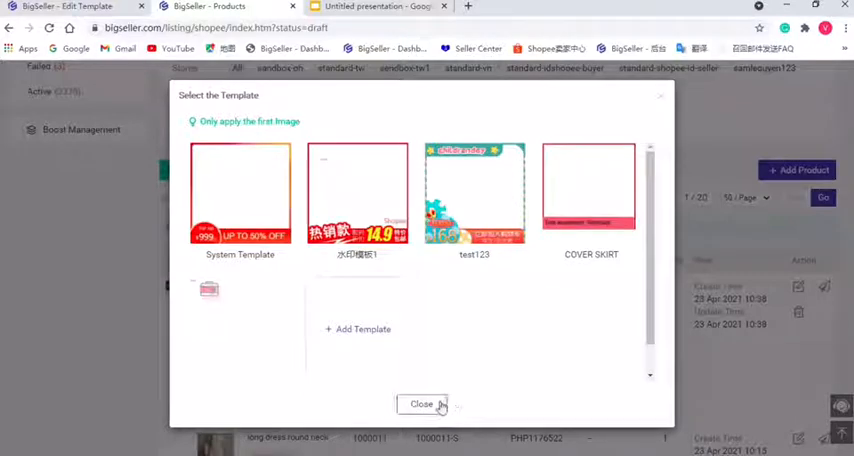
Close the template chooser and open the khaki jacket draft's edit page at its images.
{"action": "left_click", "coordinate": [421, 404]}
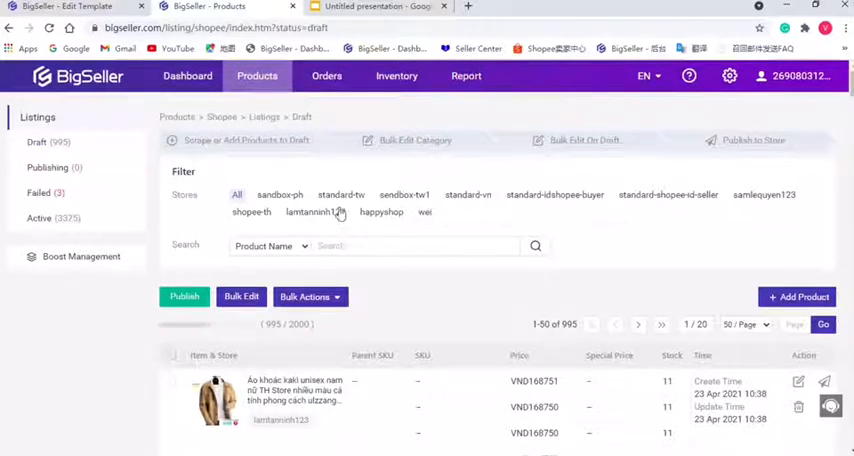
{"action": "mouse_move", "coordinate": [437, 287]}
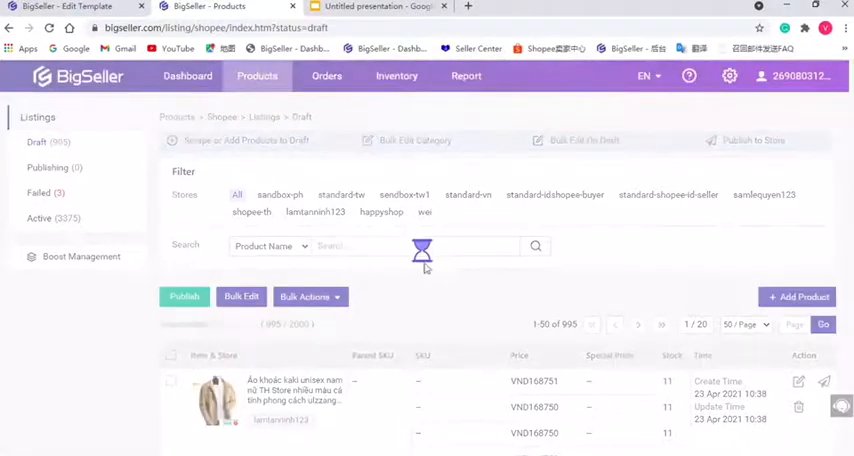
{"action": "scroll", "scroll_direction": "down", "scroll_amount": 3}
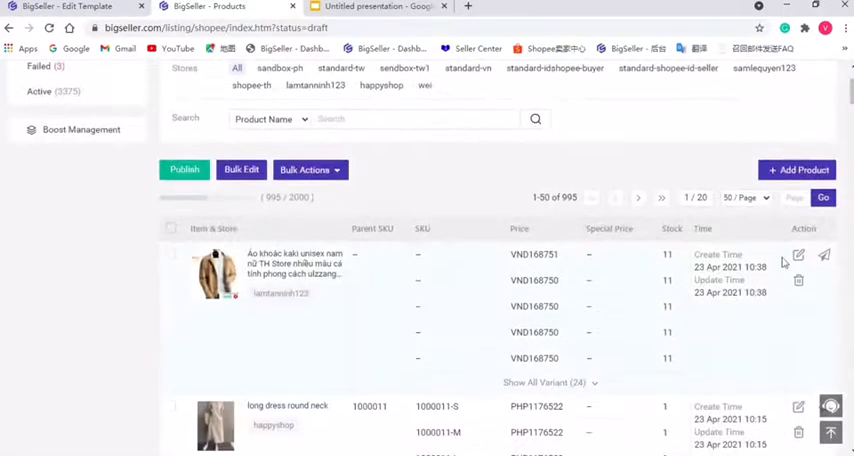
{"action": "left_click", "coordinate": [798, 254]}
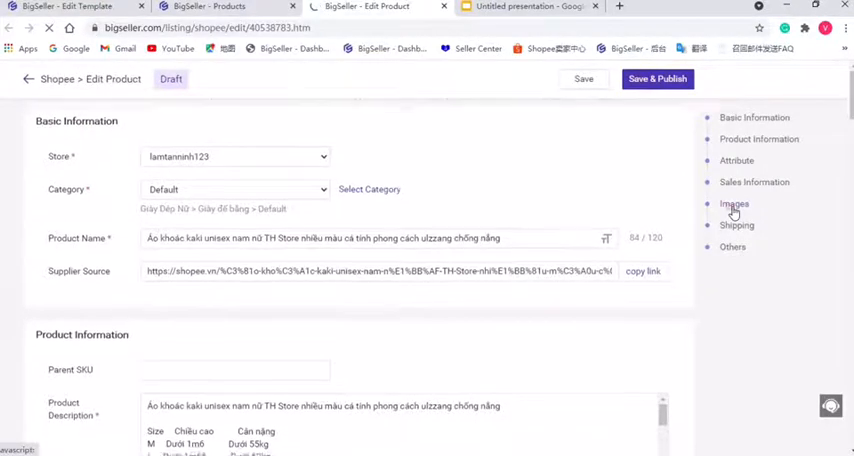
{"action": "left_click", "coordinate": [734, 204]}
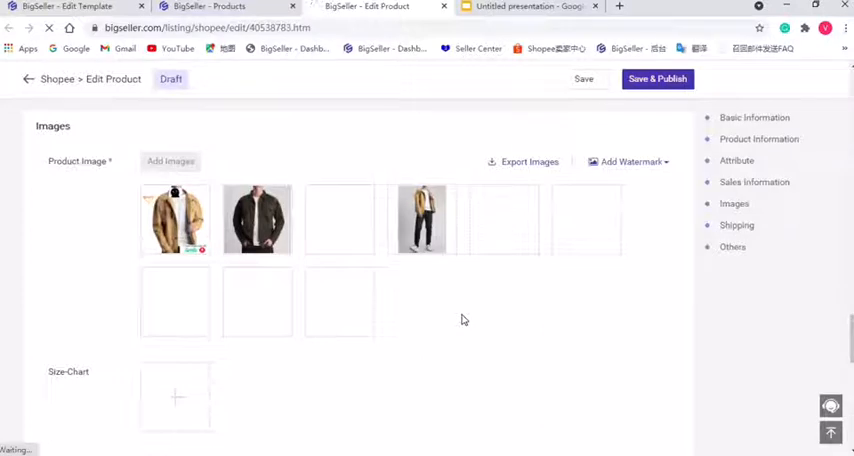
{"action": "mouse_move", "coordinate": [490, 299]}
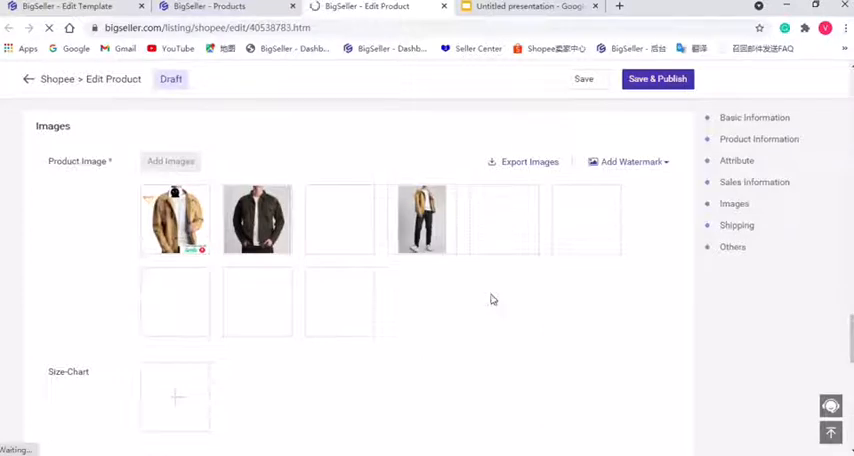
Export the khaki jacket's product images, nine succeeding with none failed.
{"action": "left_click", "coordinate": [522, 161]}
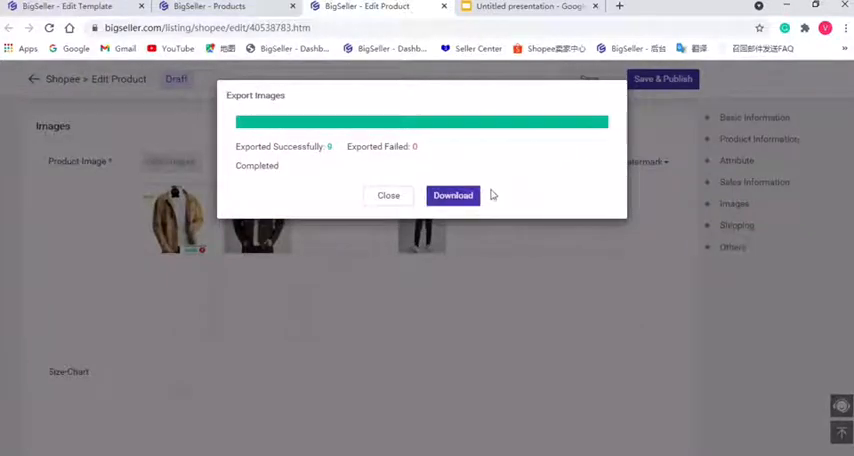
Download and save the khaki jacket's exported images zip, then close the export results.
{"action": "left_click", "coordinate": [452, 195]}
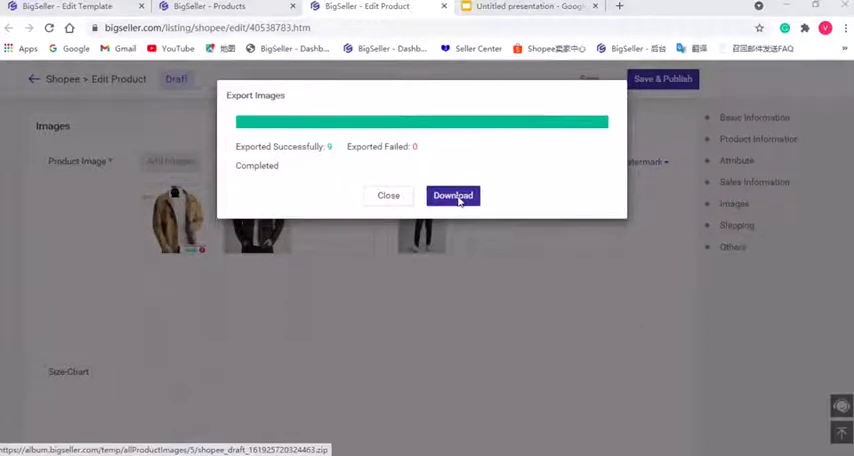
{"action": "left_click", "coordinate": [452, 195]}
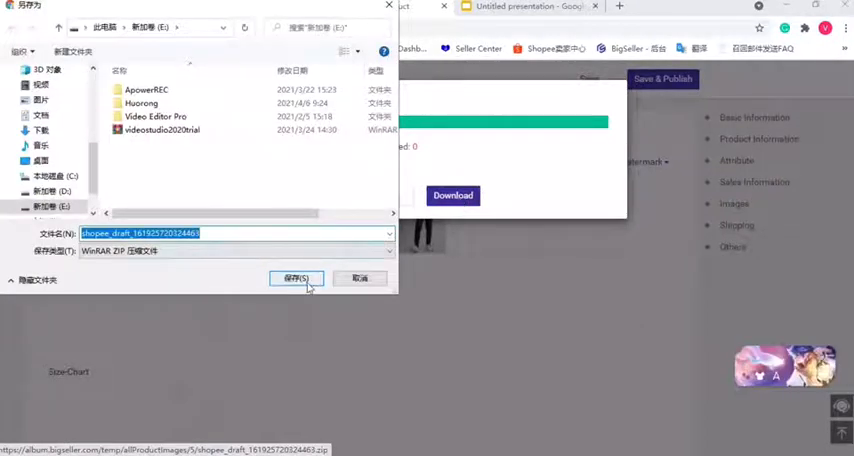
{"action": "left_click", "coordinate": [296, 278]}
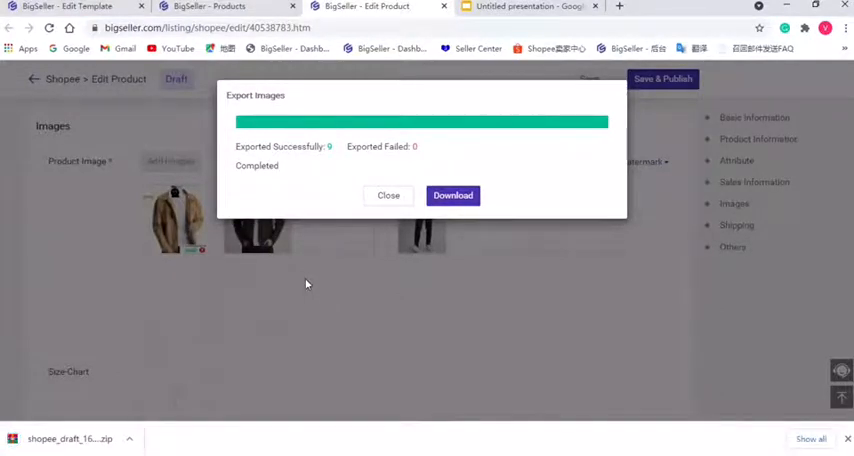
{"action": "left_click", "coordinate": [388, 195]}
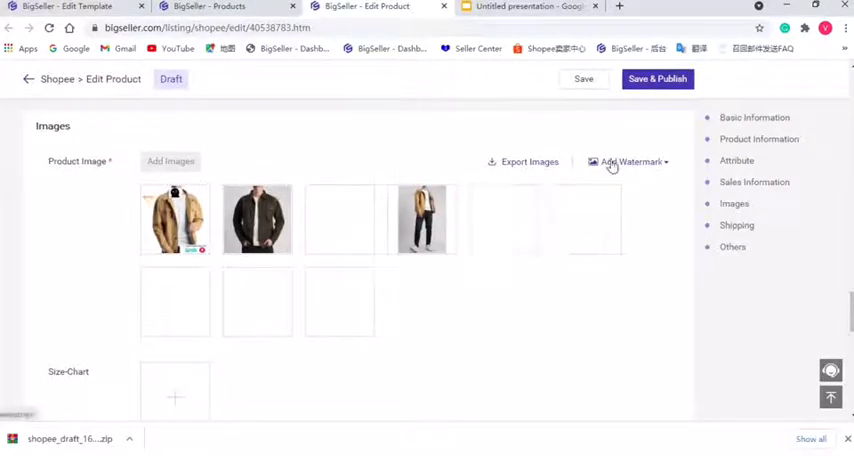
Apply the System Template watermark to all nine images, with first-image-only unchecked.
{"action": "left_click", "coordinate": [631, 161]}
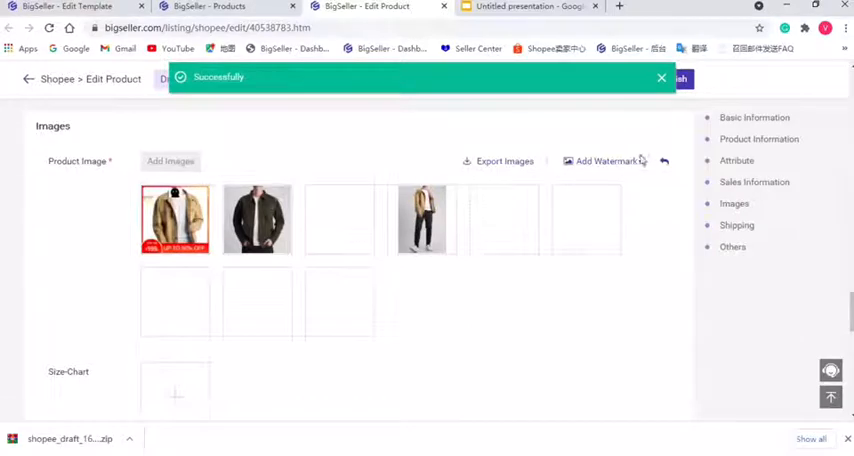
{"action": "left_click", "coordinate": [607, 161]}
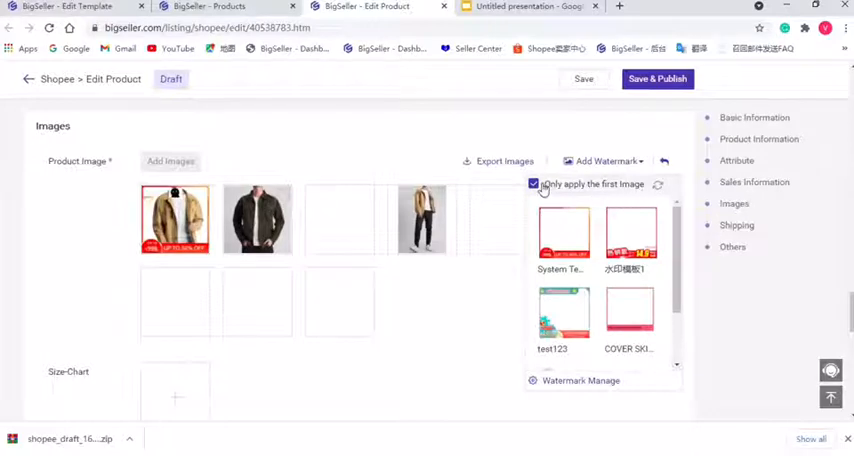
{"action": "left_click", "coordinate": [533, 184]}
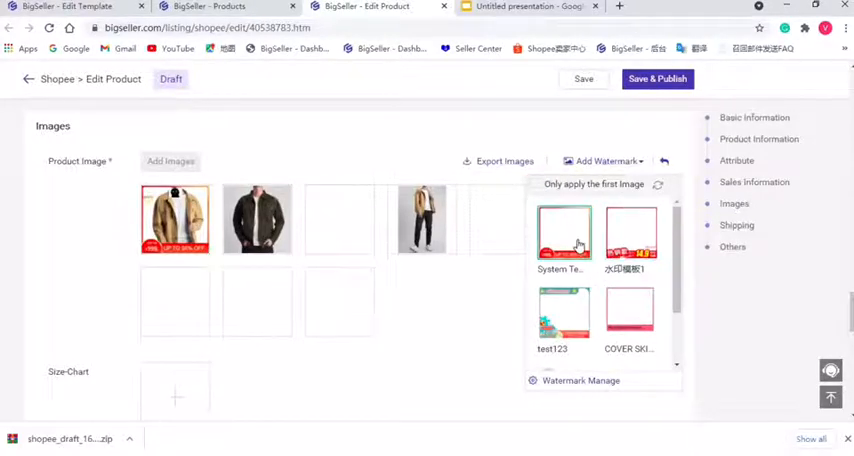
{"action": "left_click", "coordinate": [564, 235]}
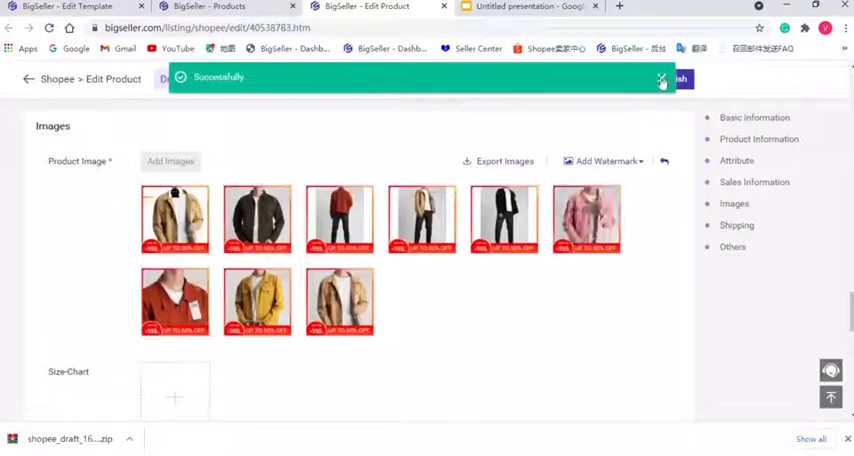
Dismiss the success notice and revoke the khaki jacket images' watermark, confirming it.
{"action": "left_click", "coordinate": [661, 80]}
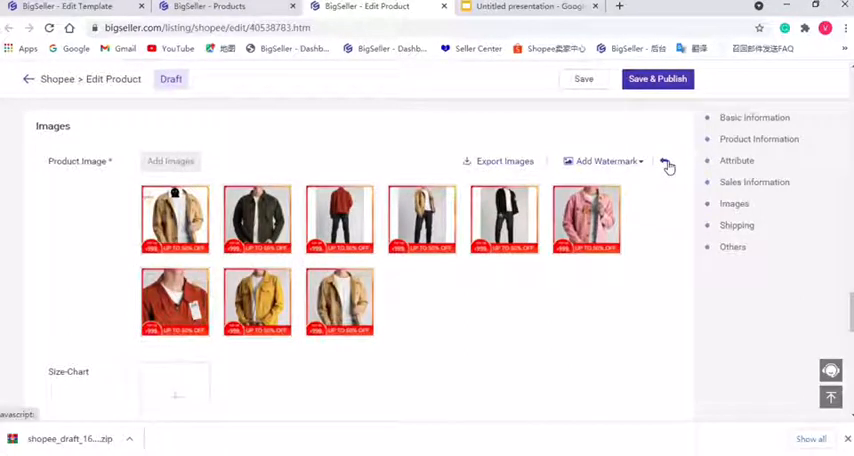
{"action": "left_click", "coordinate": [668, 161]}
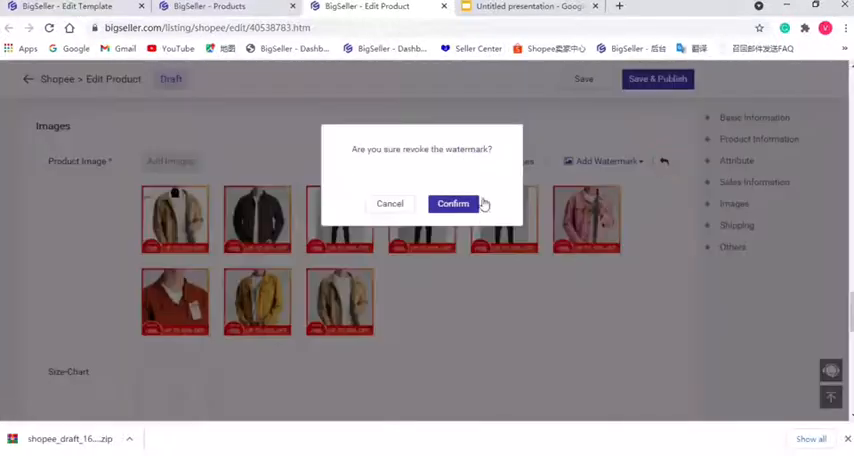
{"action": "left_click", "coordinate": [452, 203]}
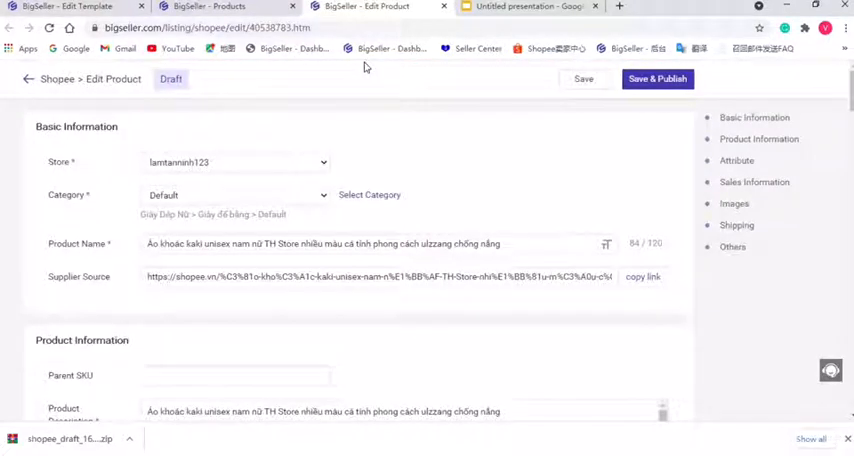
Return to the BigSeller - Products tab showing the Shopee drafts list.
{"action": "left_click", "coordinate": [230, 6]}
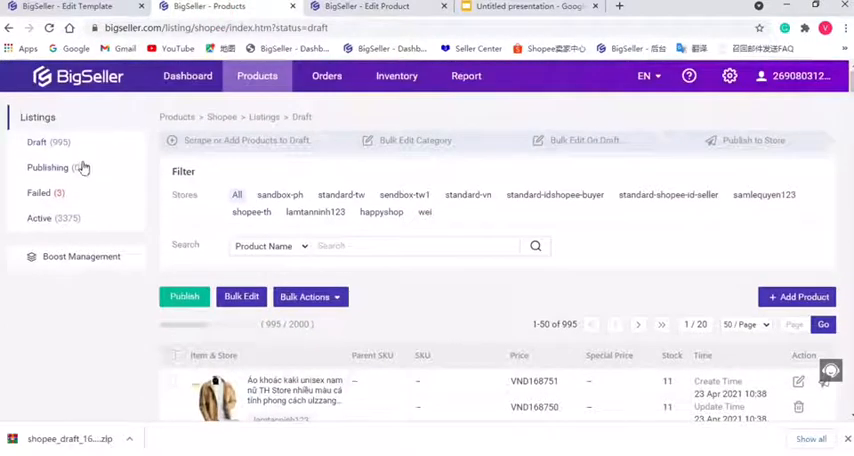
{"action": "mouse_move", "coordinate": [85, 225]}
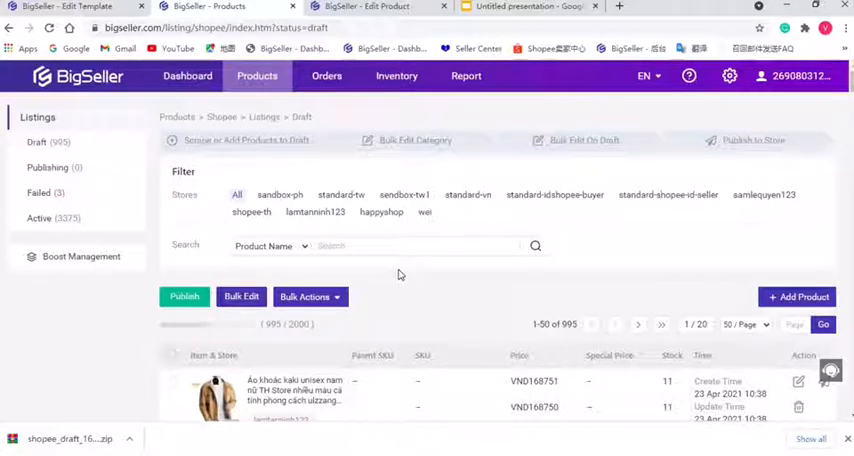
{"action": "scroll", "scroll_direction": "down", "scroll_amount": 3}
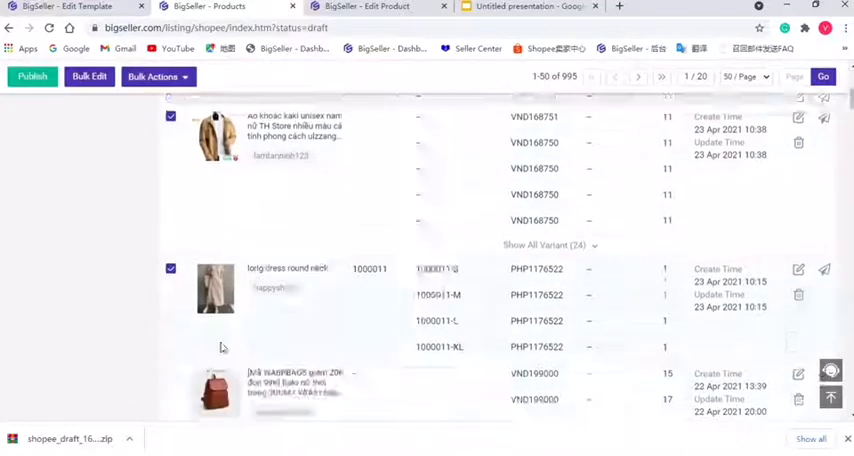
Preview the System Template watermark for the three selected drafts via Bulk Actions.
{"action": "scroll", "scroll_direction": "up", "scroll_amount": 3}
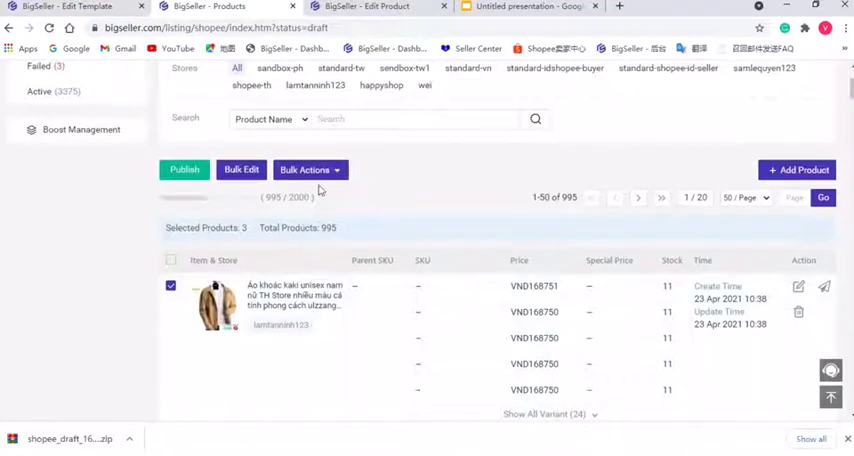
{"action": "left_click", "coordinate": [310, 169]}
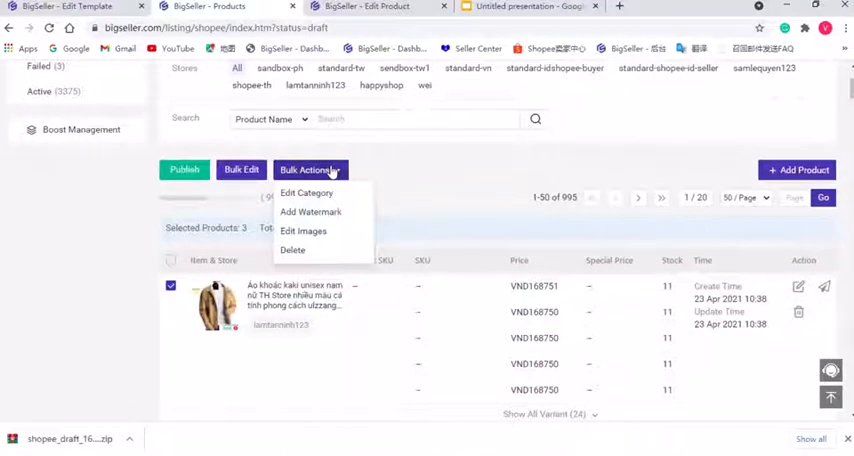
{"action": "left_click", "coordinate": [310, 212]}
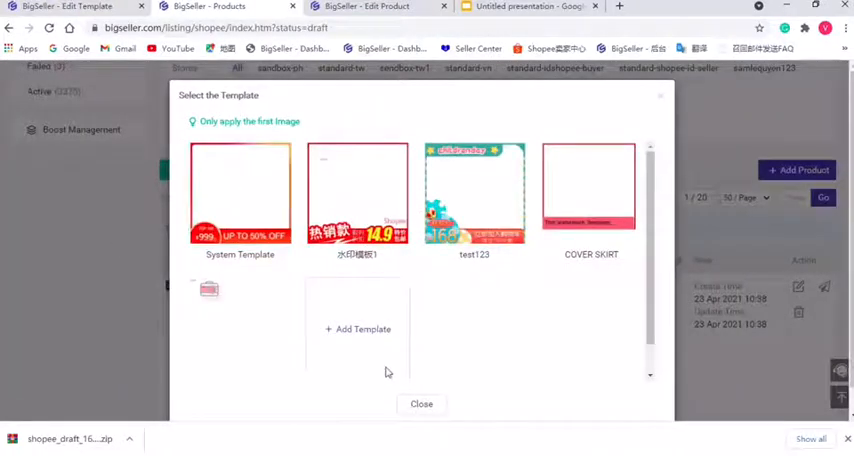
{"action": "mouse_move", "coordinate": [410, 293]}
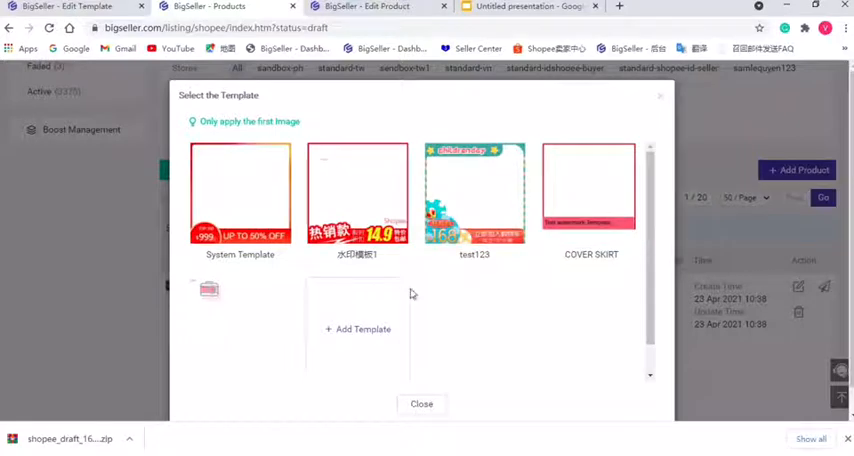
{"action": "left_click", "coordinate": [240, 195]}
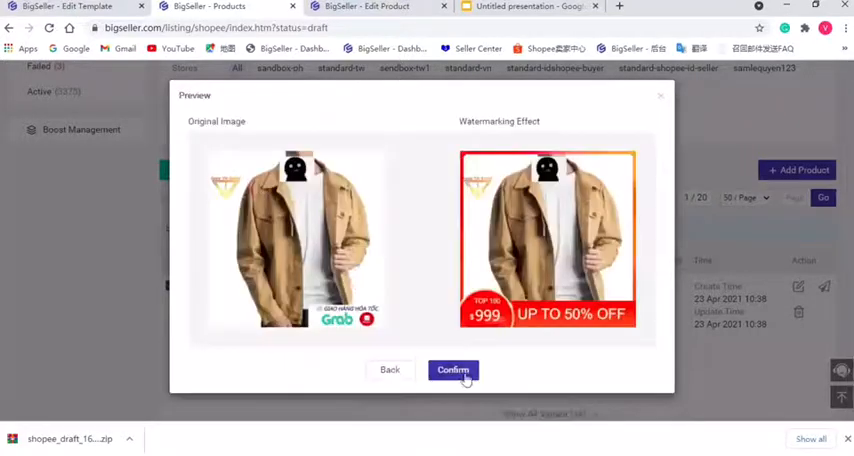
Confirm the previewed watermark and close the results showing 3 successful, 0 failed.
{"action": "left_click", "coordinate": [453, 370]}
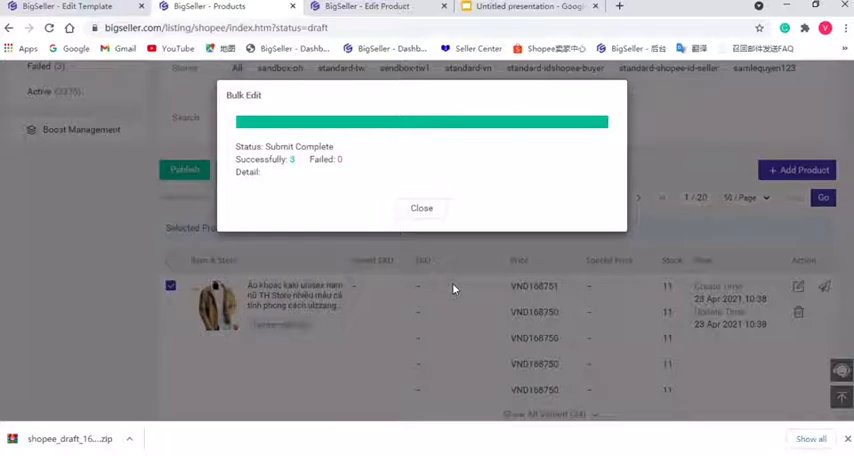
{"action": "mouse_move", "coordinate": [449, 289]}
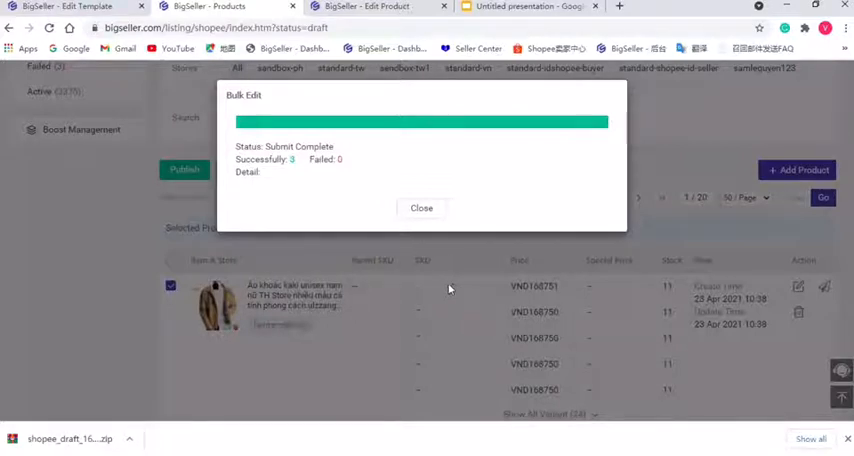
{"action": "left_click", "coordinate": [421, 208]}
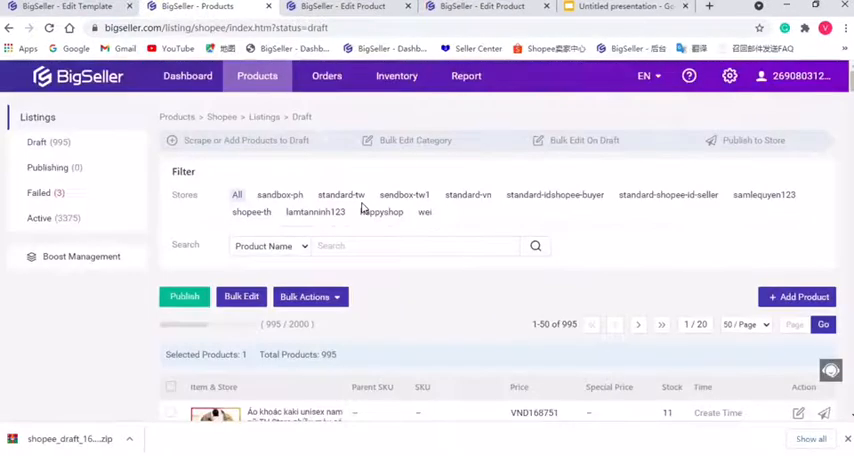